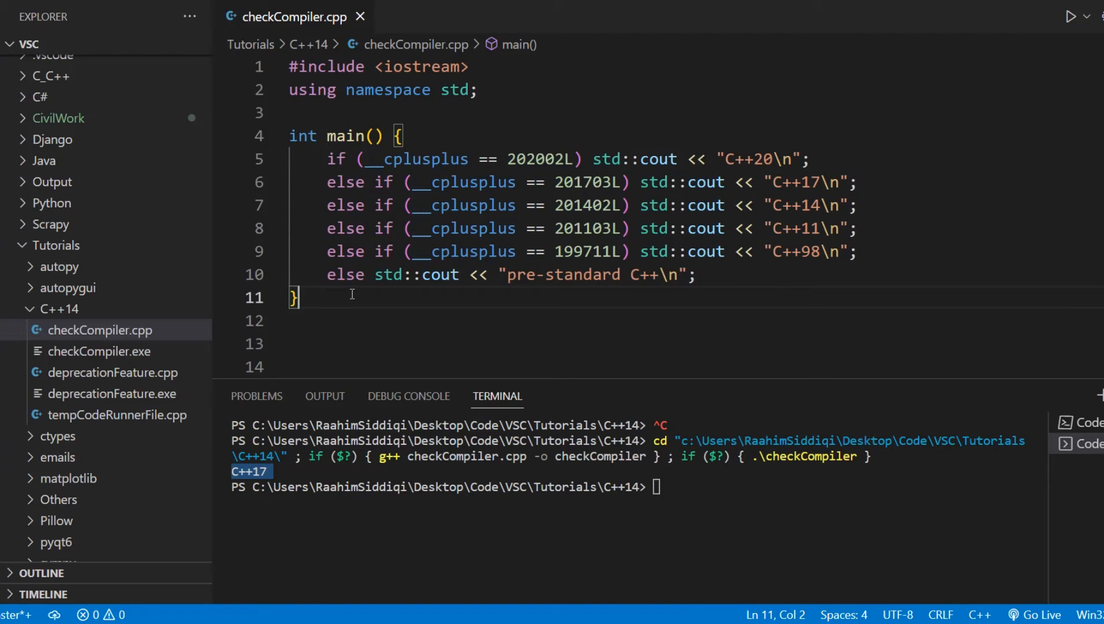
mouse_move(413, 253)
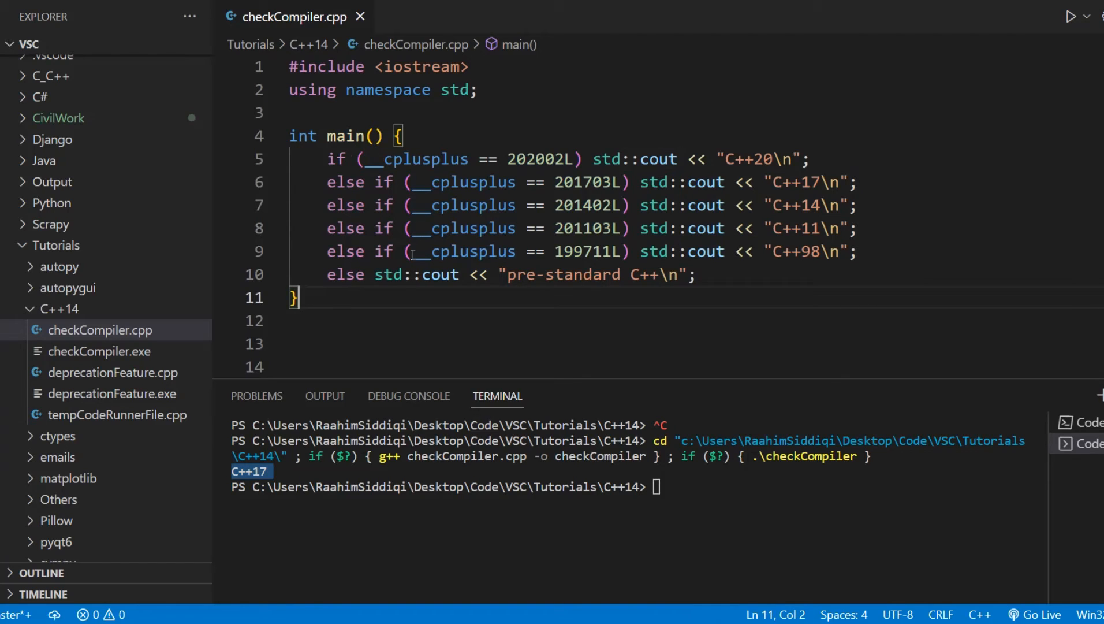
double_click(539, 158)
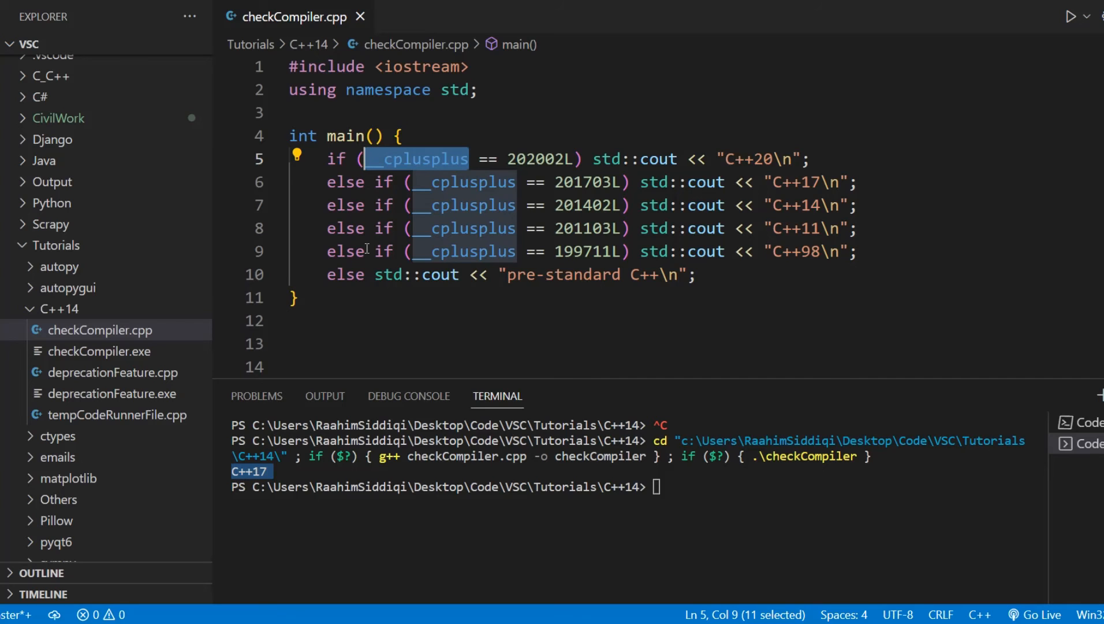
mouse_move(868, 259)
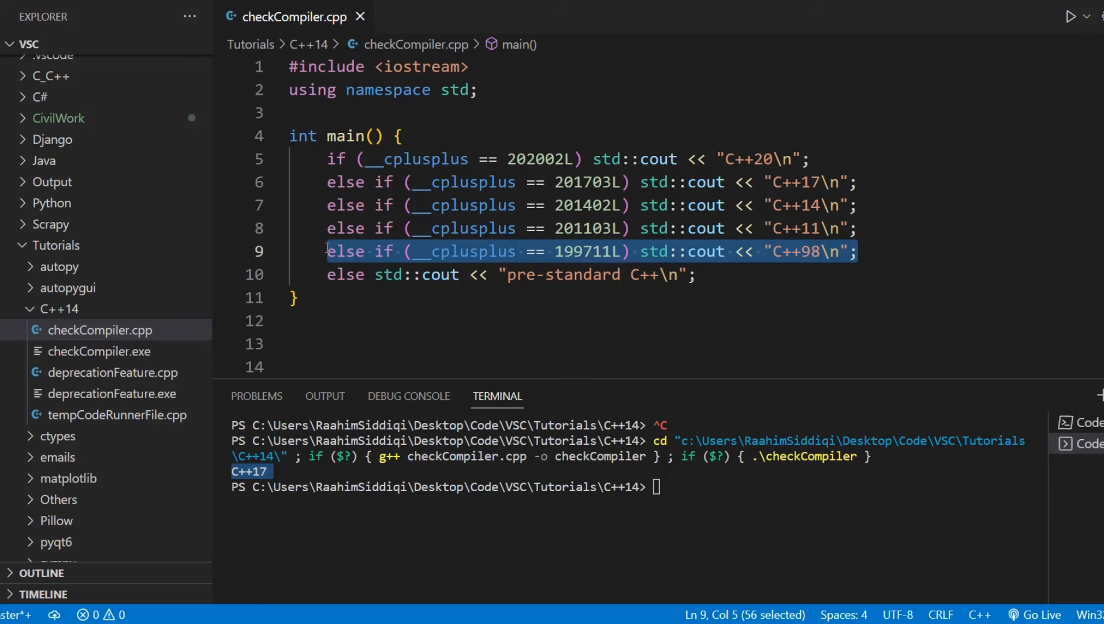
mouse_move(534, 308)
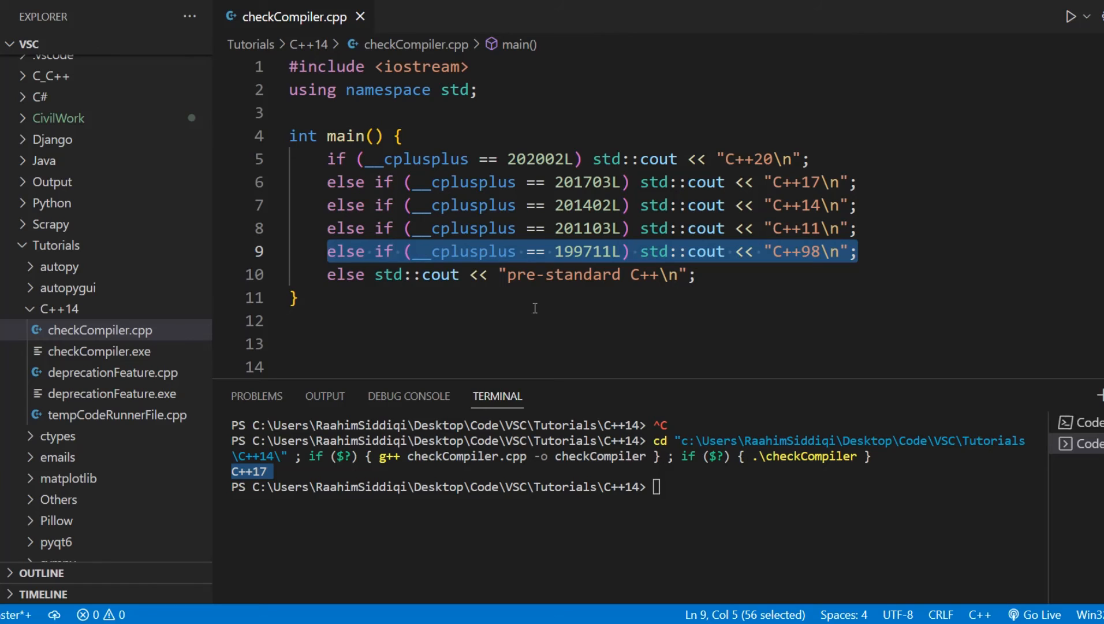
mouse_move(848, 259)
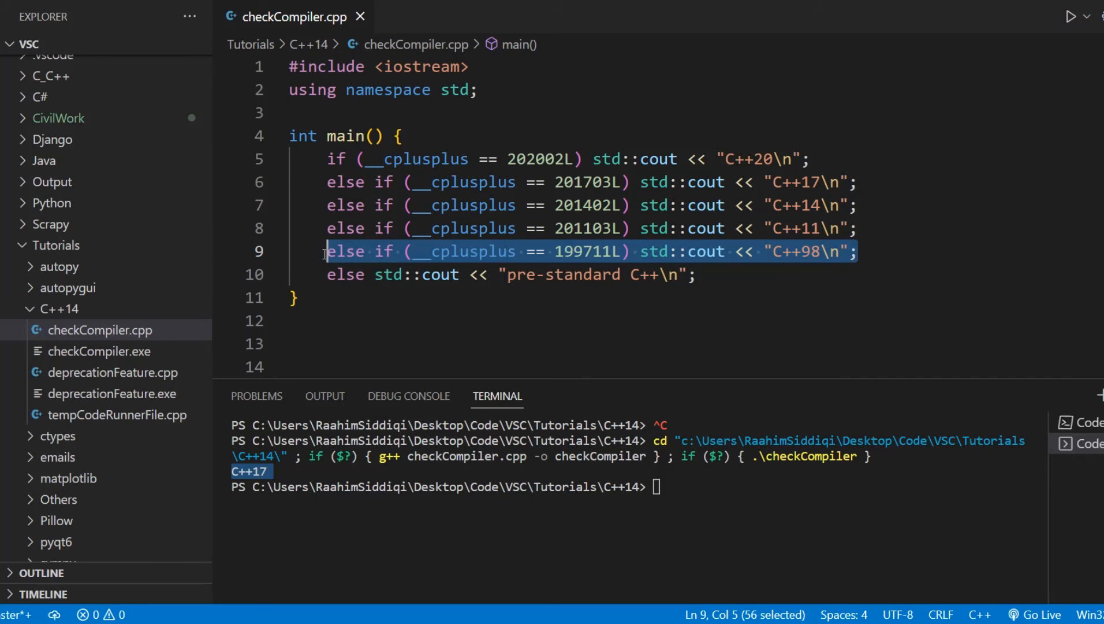
mouse_move(323, 296)
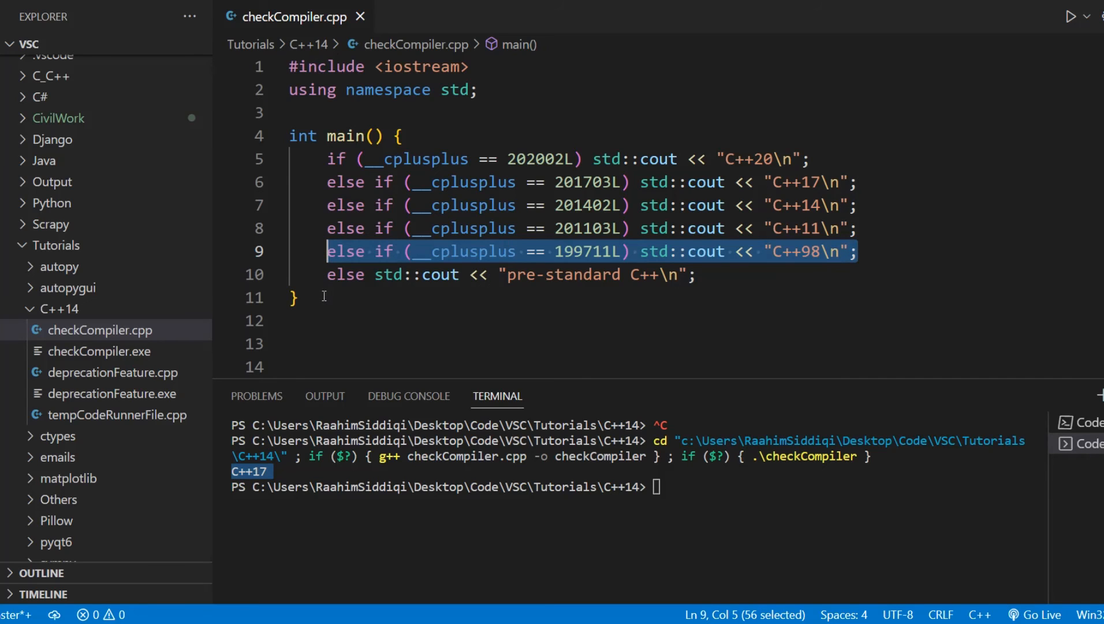